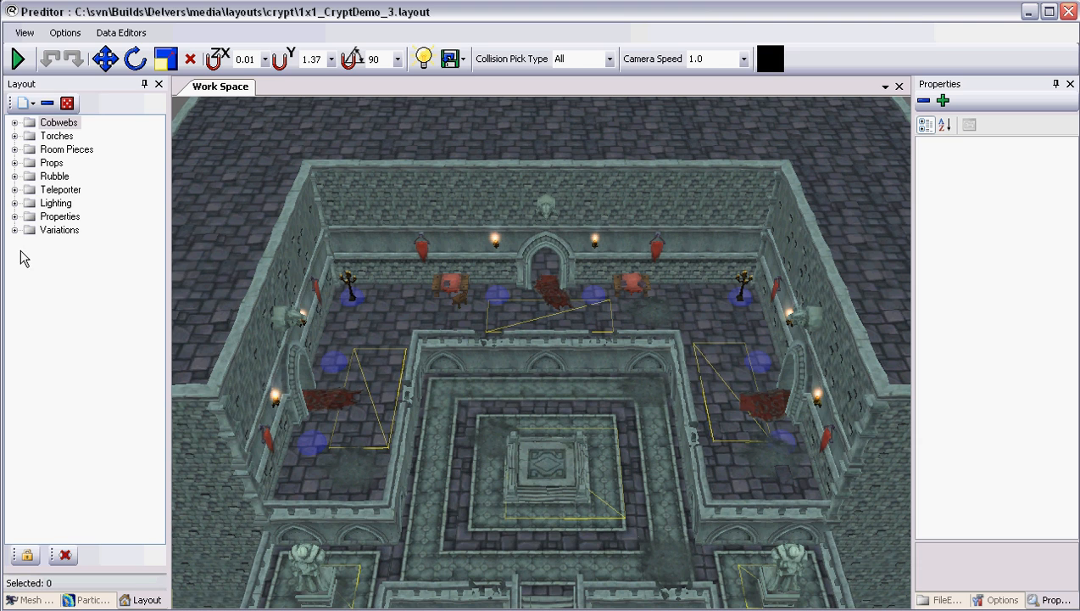
- Add a Scripting group containing a new property node renamed NoSpawn
{"action": "left_click", "coordinate": [57, 244]}
{"action": "type", "text": "Scri"}
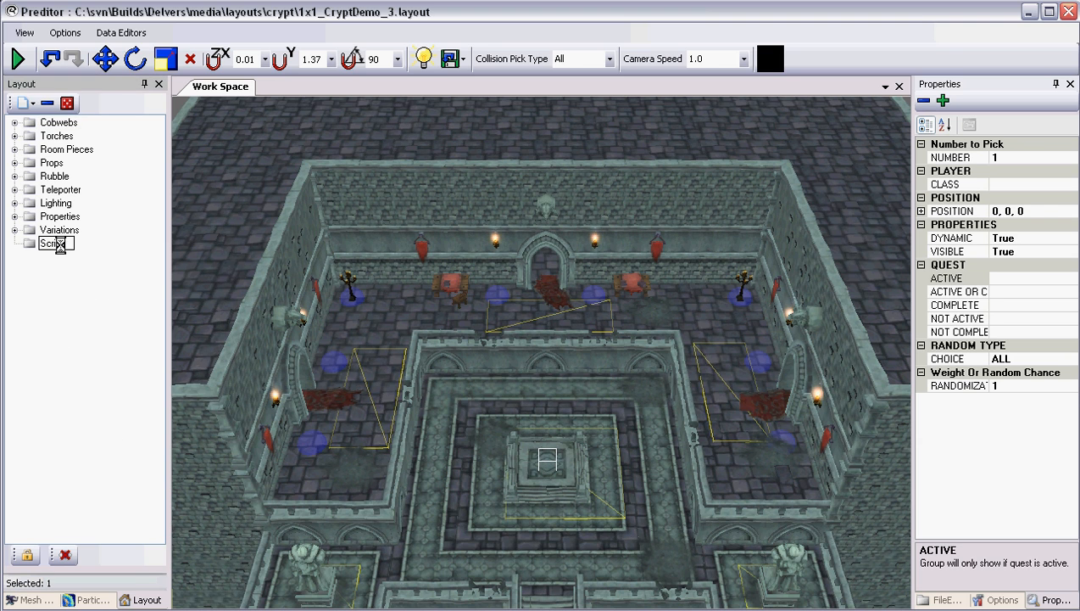
{"action": "right_click", "coordinate": [55, 244]}
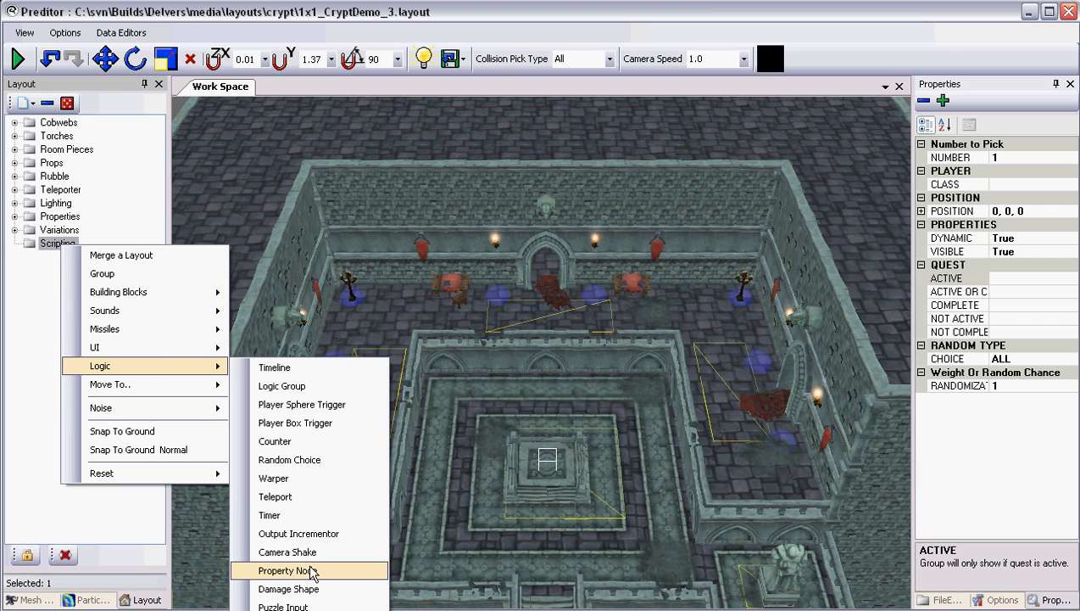
{"action": "left_click", "coordinate": [282, 570]}
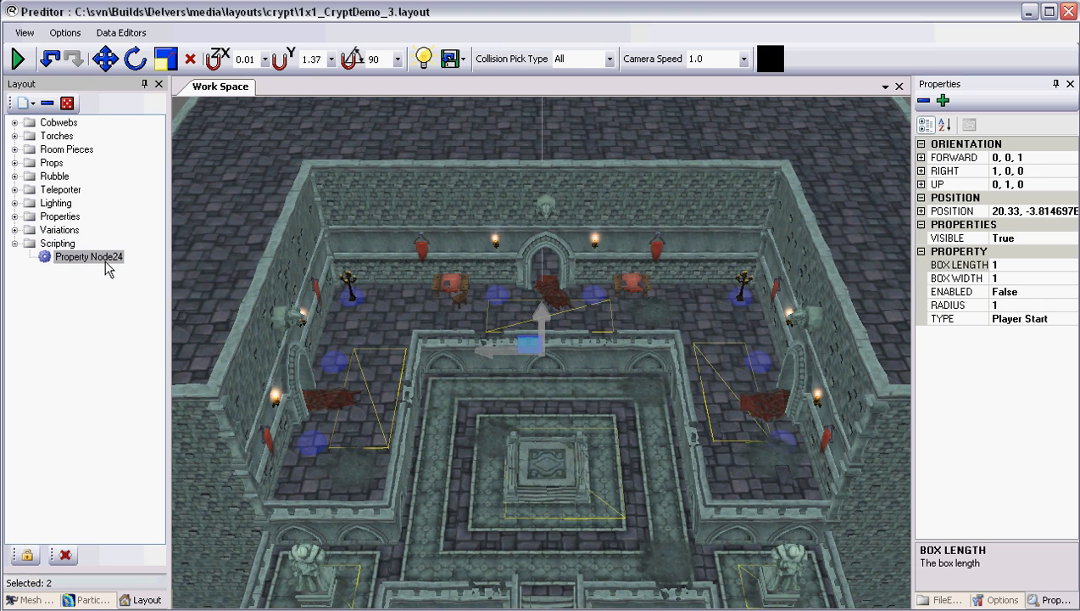
{"action": "double_click", "coordinate": [88, 256]}
{"action": "type", "text": "NoSpawn"}
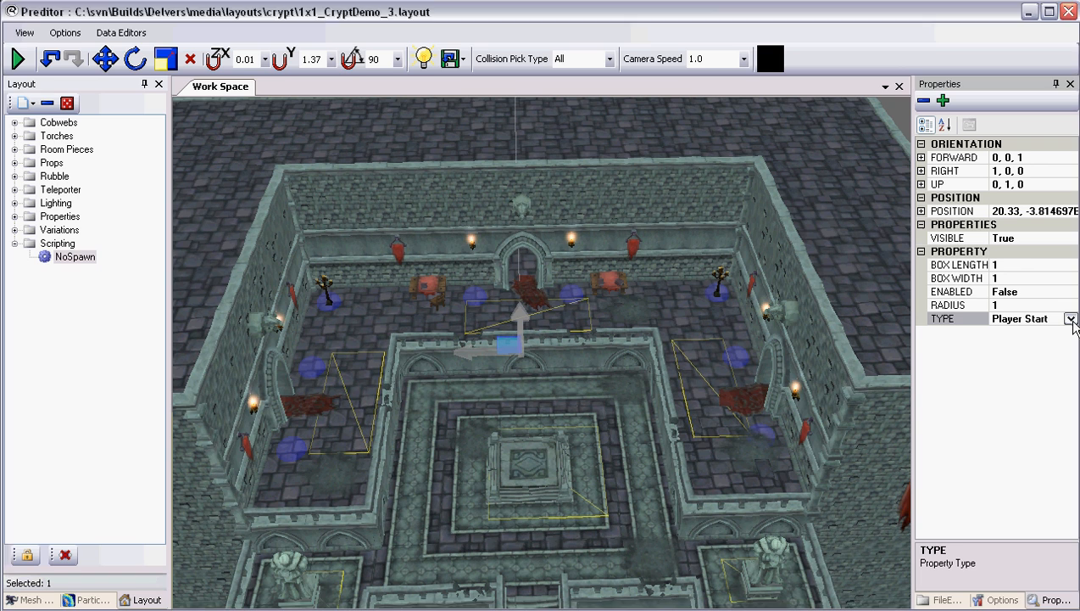
- Make NoSpawn a No Spawn Region with Box Length 50 and begin its Box Width
{"action": "left_click", "coordinate": [1071, 319]}
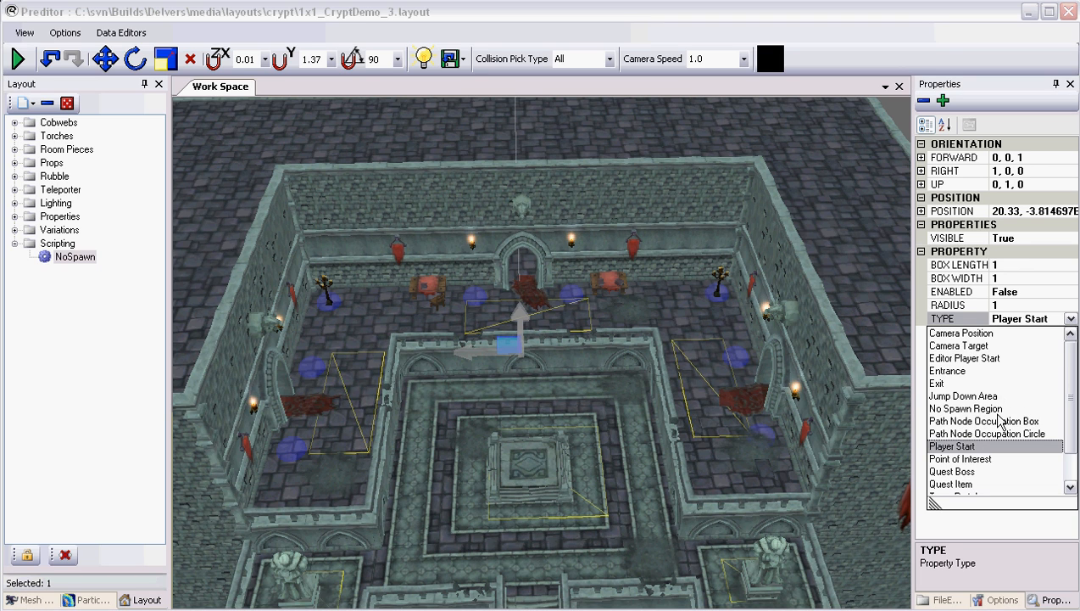
{"action": "left_click", "coordinate": [966, 408]}
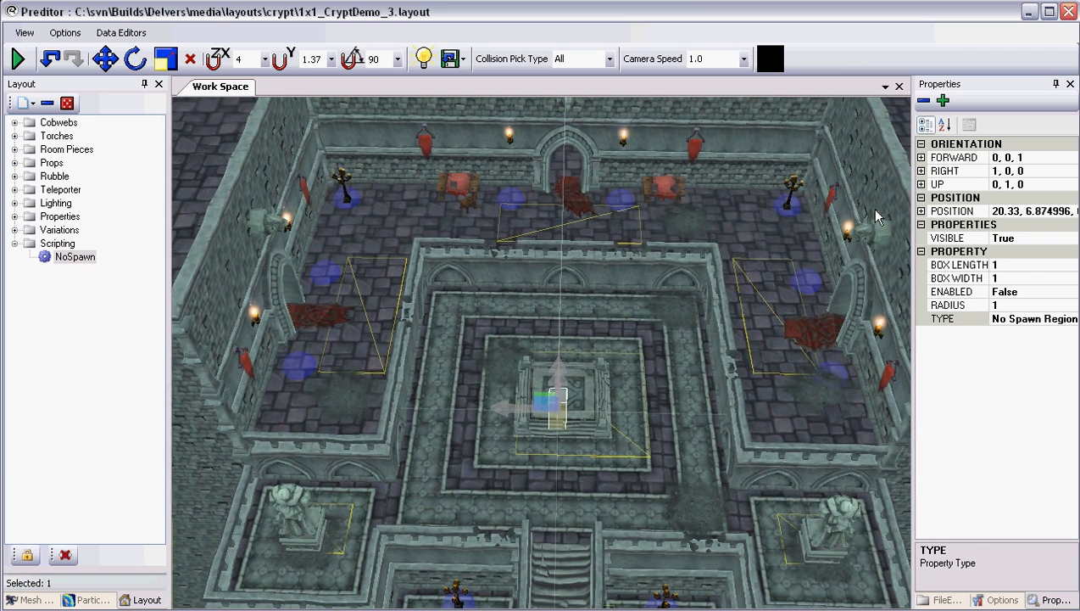
{"action": "type", "text": "50"}
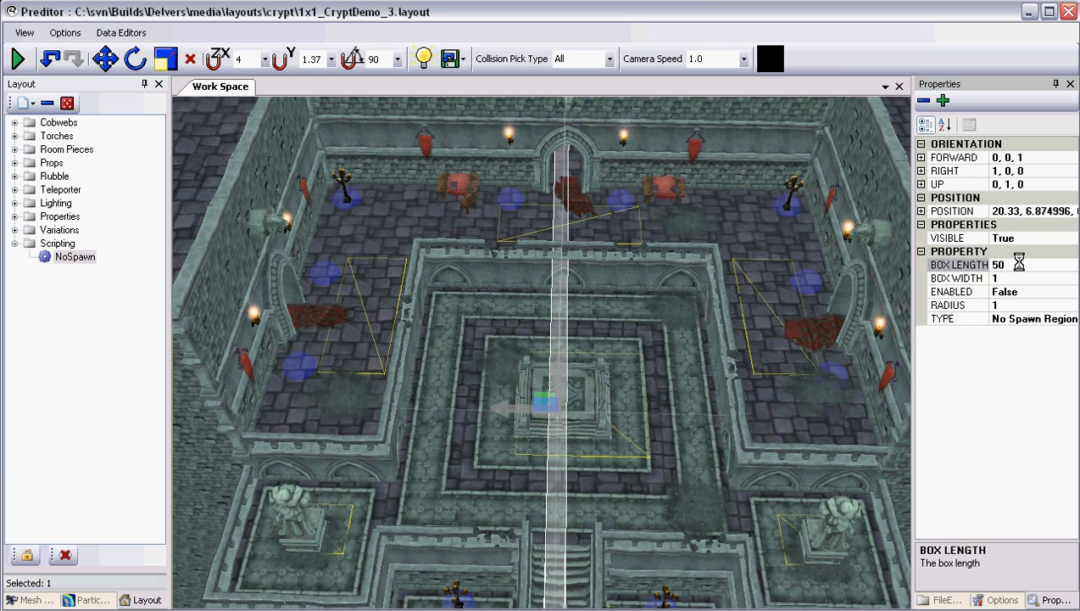
{"action": "left_click", "coordinate": [1007, 278]}
{"action": "type", "text": "70"}
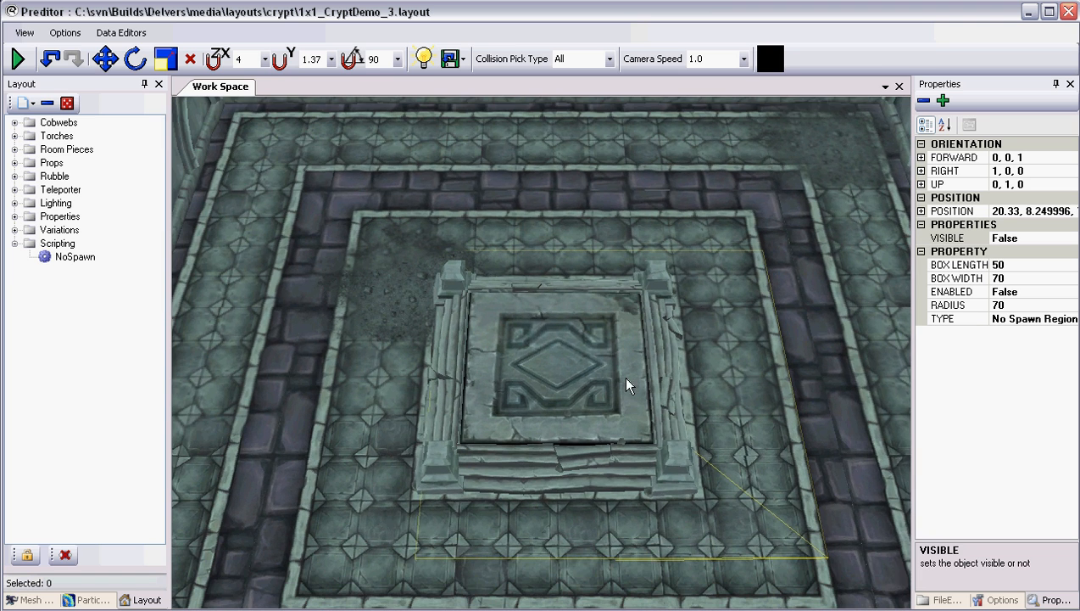
- Add a chest trigger with model chest_rare under Scripting on the dais
{"action": "right_click", "coordinate": [56, 244]}
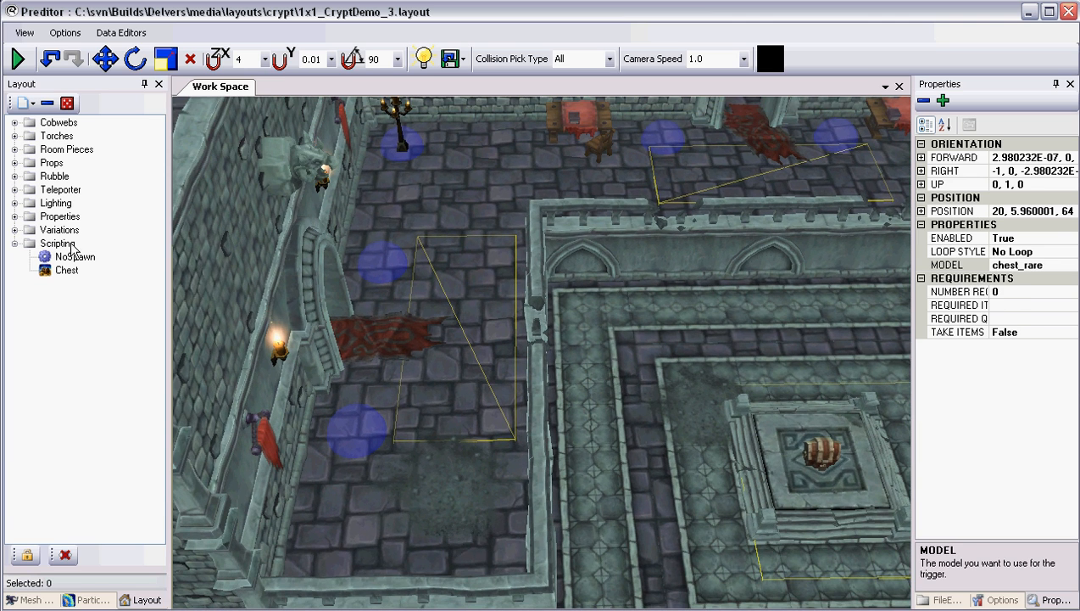
- Add Spawner1 in the left corridor with Count 8 and Target Player set to True
{"action": "right_click", "coordinate": [74, 255]}
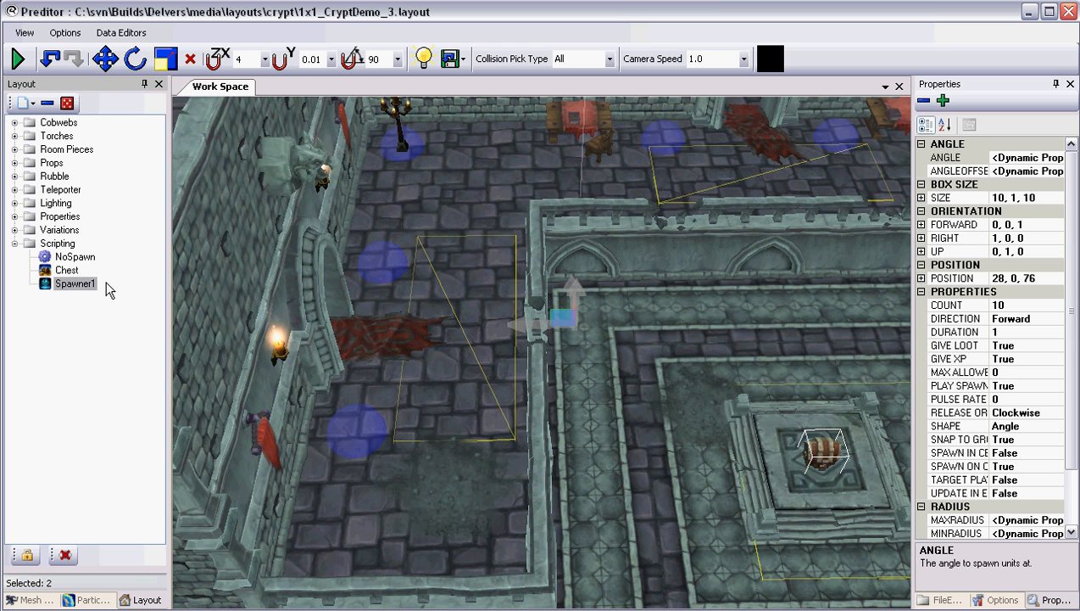
{"action": "left_click", "coordinate": [342, 57]}
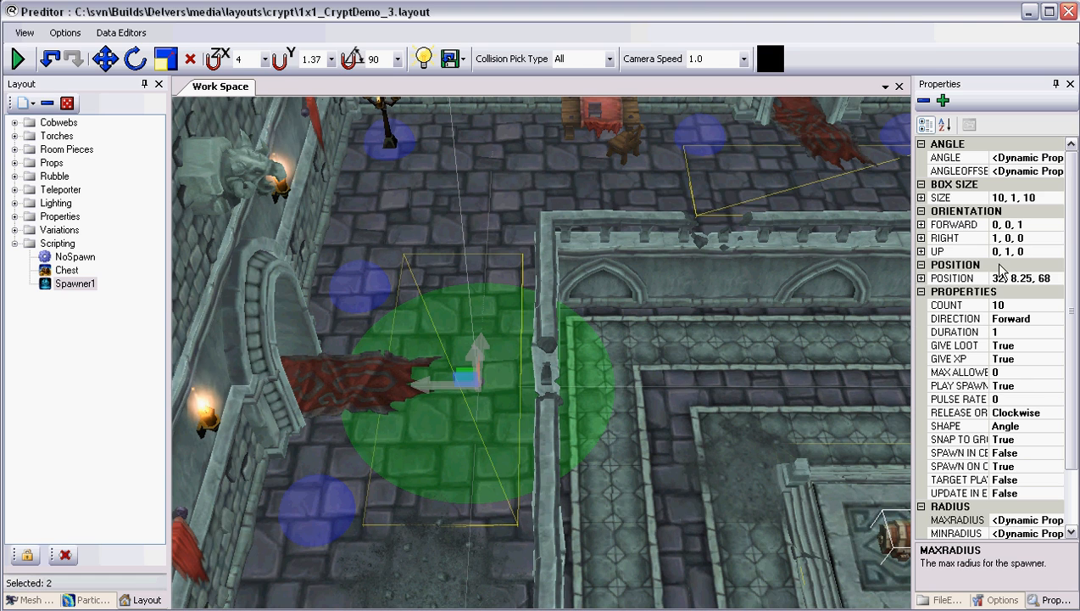
{"action": "scroll", "scroll_direction": "down", "scroll_amount": 3}
{"action": "type", "text": "8"}
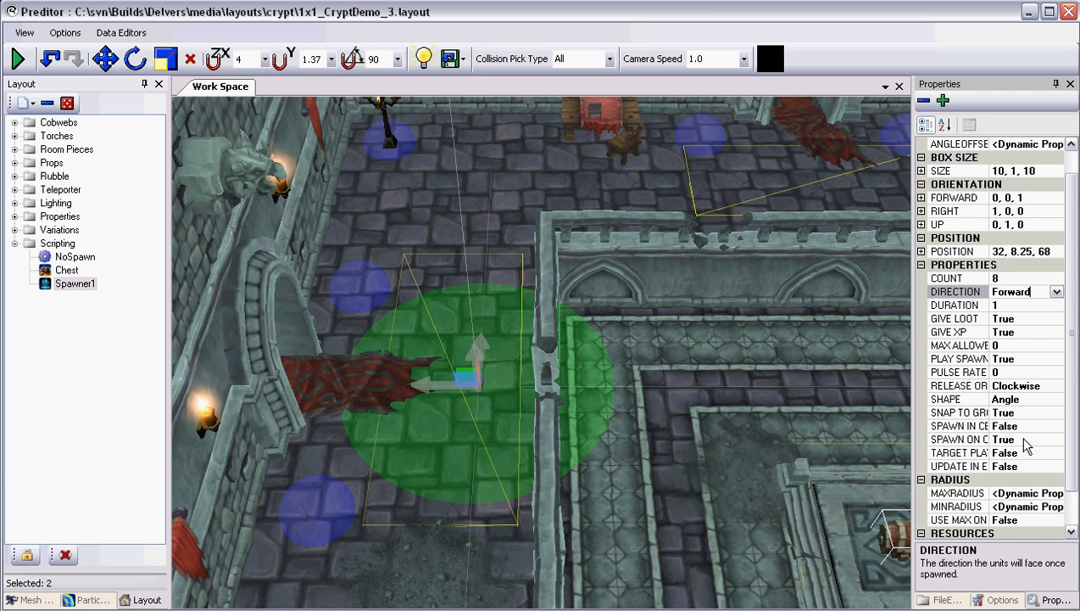
{"action": "left_click", "coordinate": [1028, 447]}
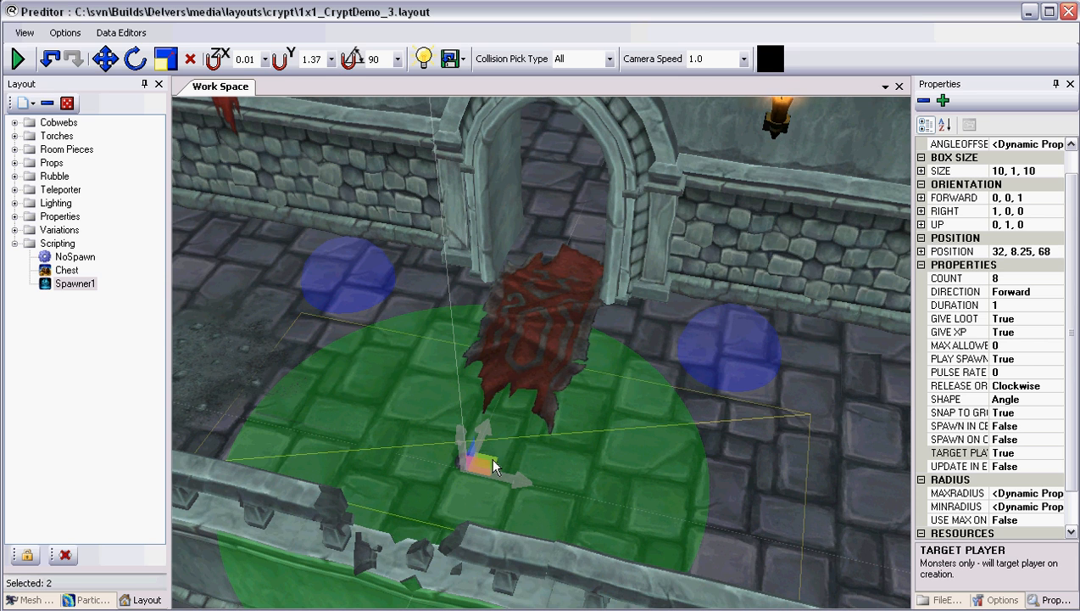
{"action": "left_click_drag", "start_coordinate": [496, 467], "coordinate": [509, 390]}
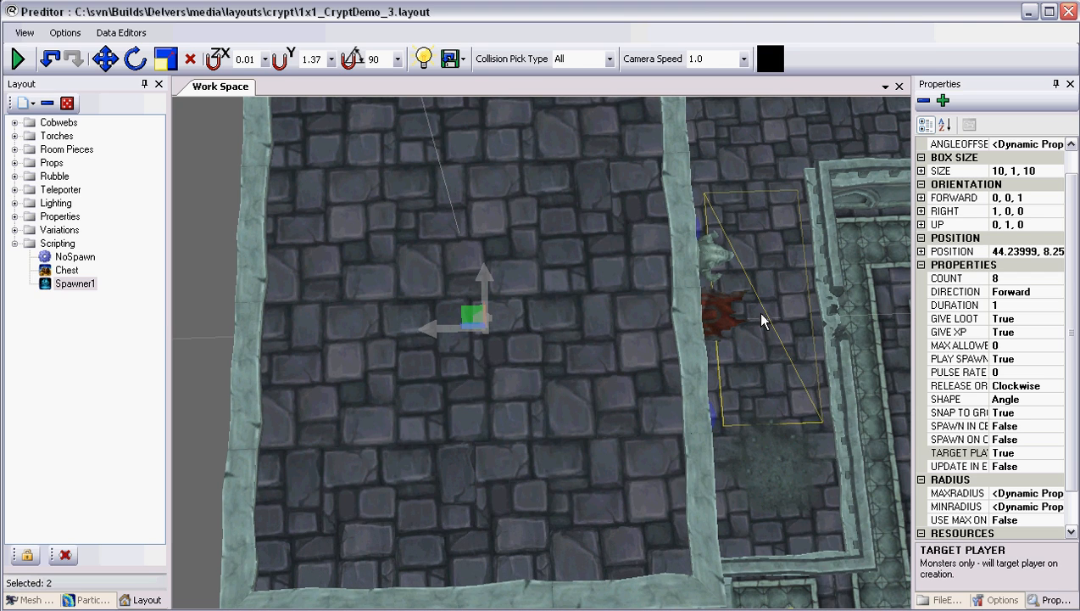
{"action": "mouse_move", "coordinate": [680, 329]}
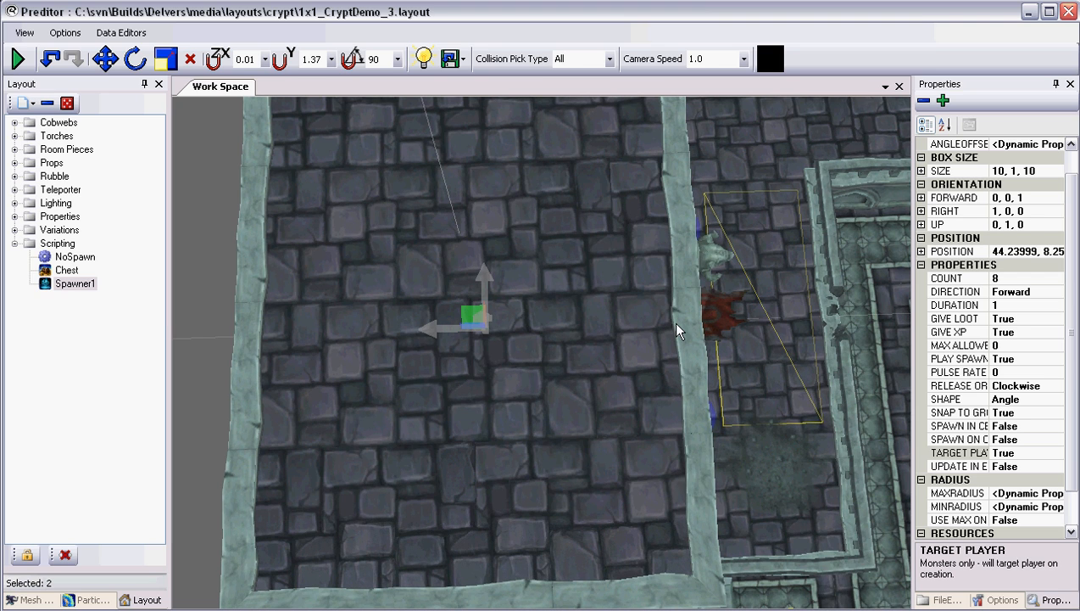
{"action": "mouse_move", "coordinate": [436, 343]}
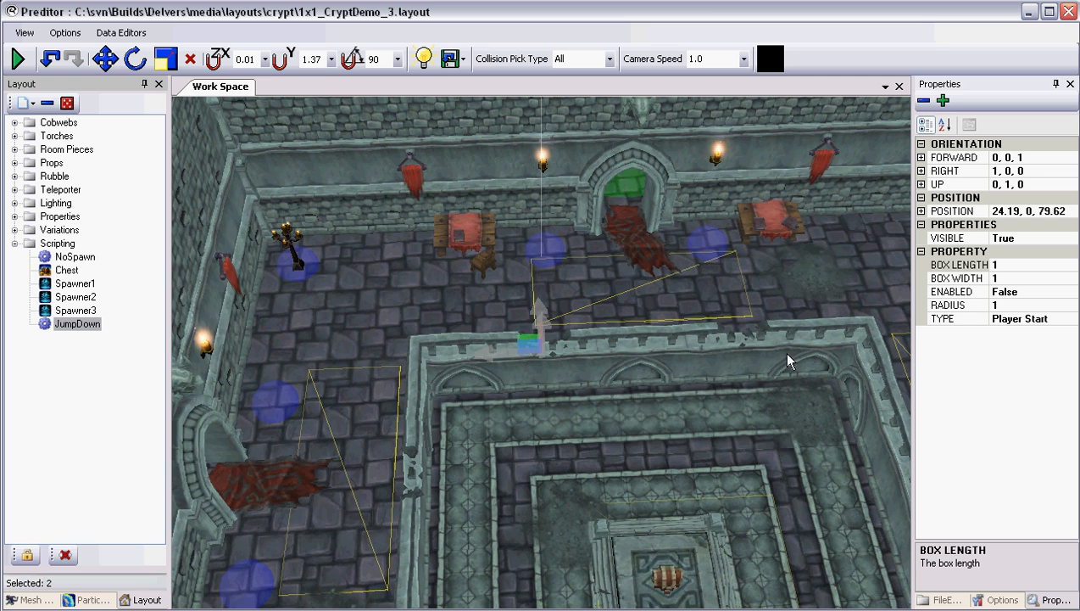
- Make JumpDown a Jump Down Area sized 12 by 4, with a clone of length 18
{"action": "left_click", "coordinate": [1069, 319]}
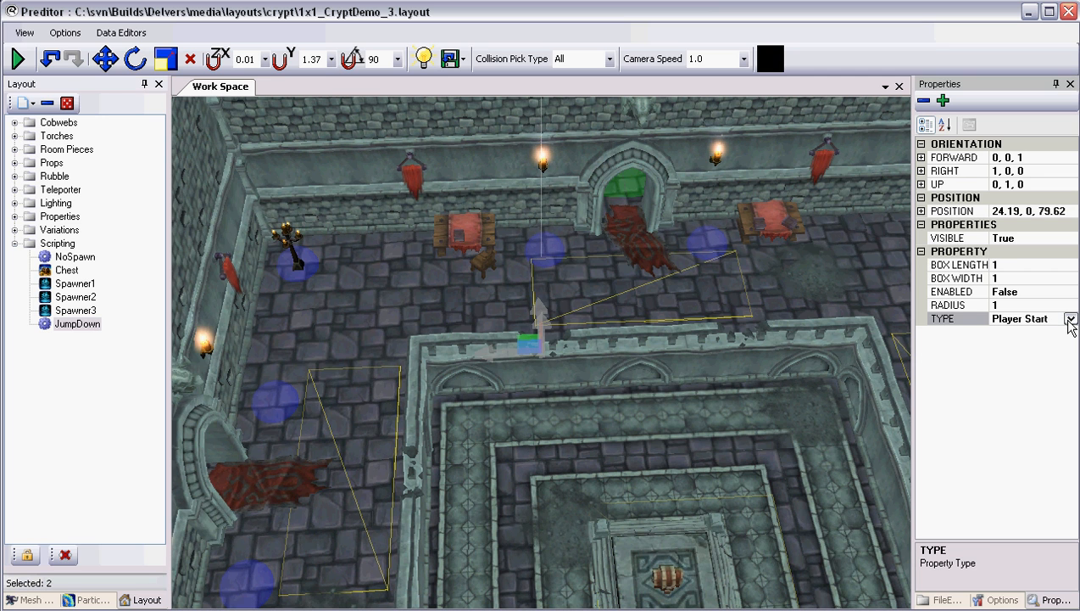
{"action": "left_click", "coordinate": [1071, 319]}
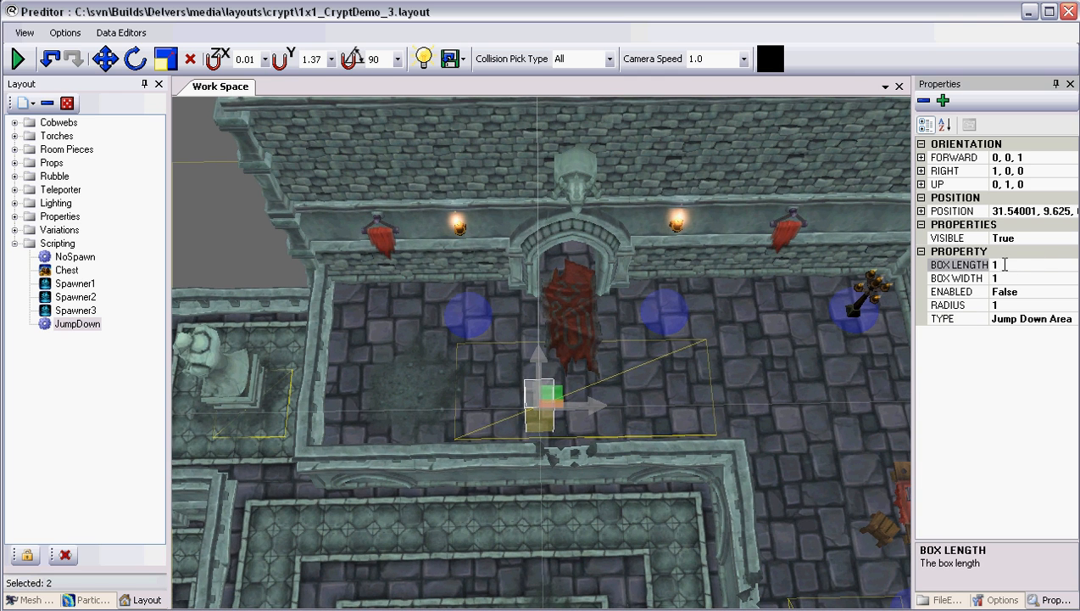
{"action": "type", "text": "12"}
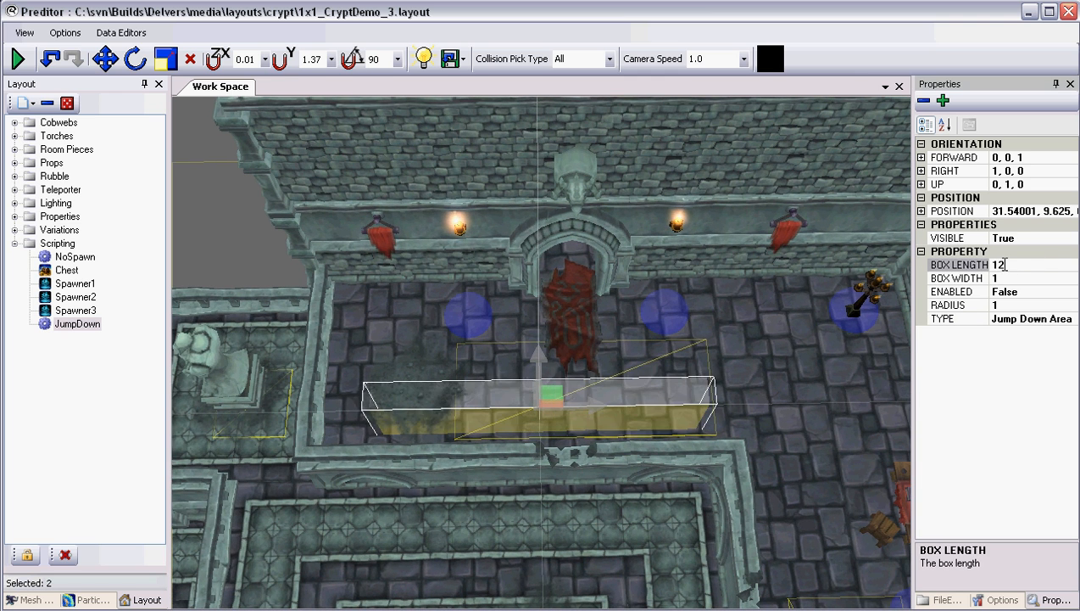
{"action": "type", "text": "4"}
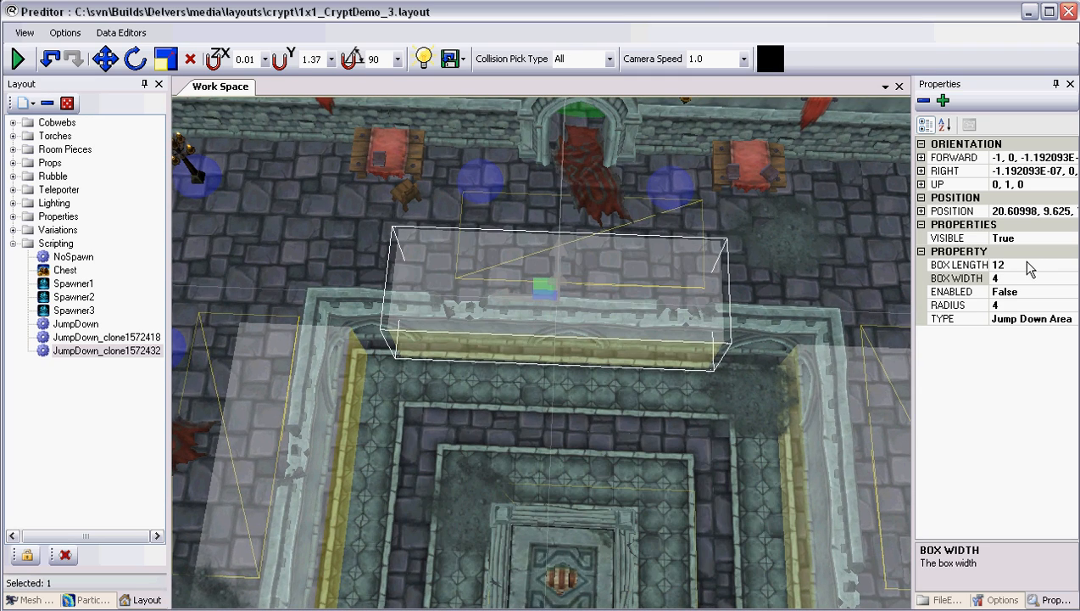
{"action": "type", "text": "18"}
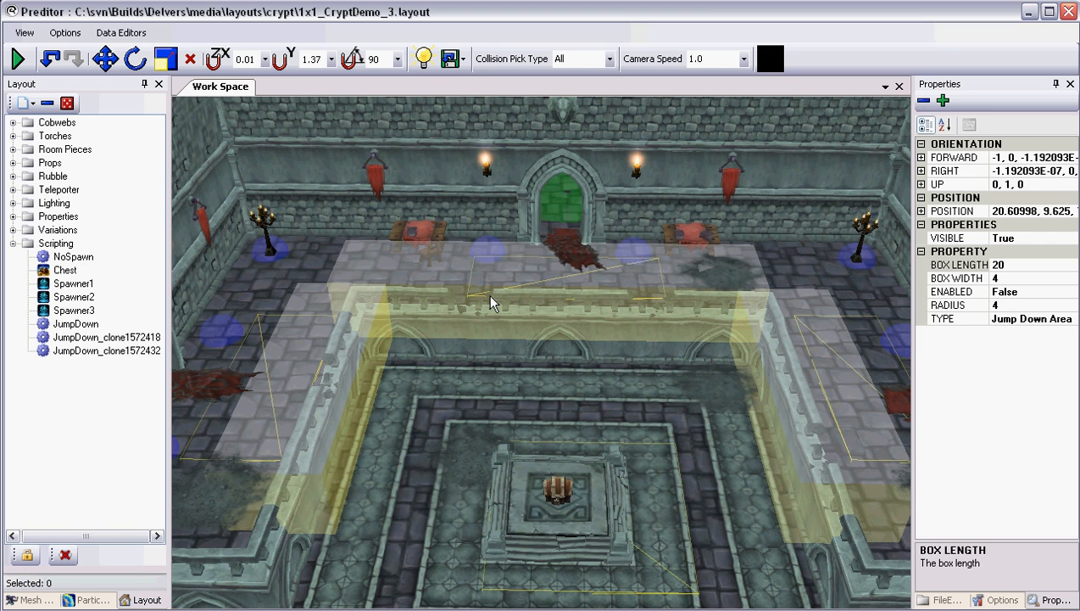
- Add a new Logic Group under Scripting
{"action": "right_click", "coordinate": [55, 244]}
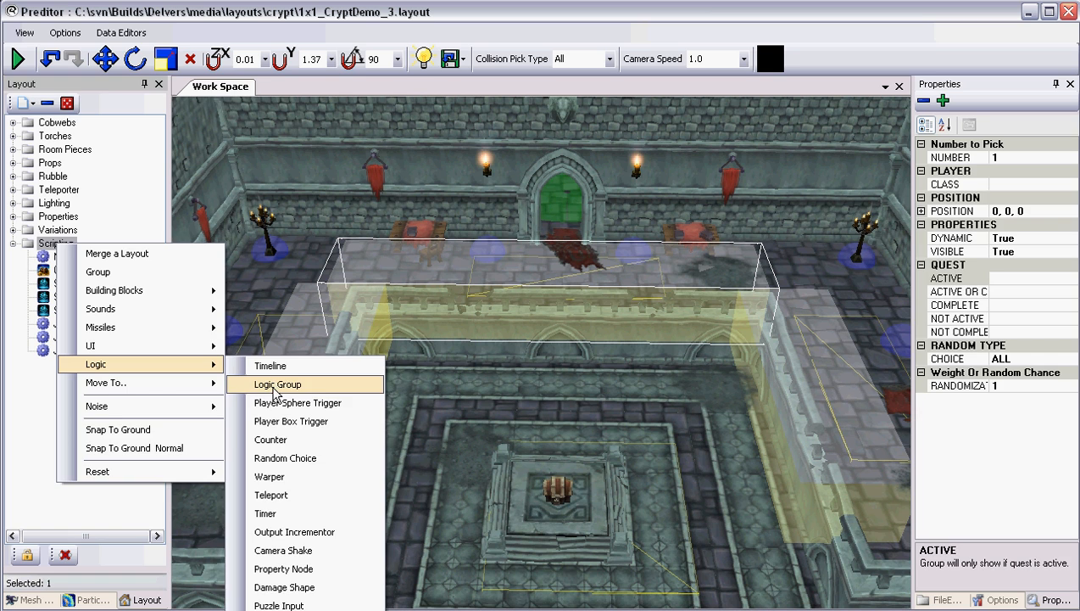
{"action": "left_click", "coordinate": [275, 384]}
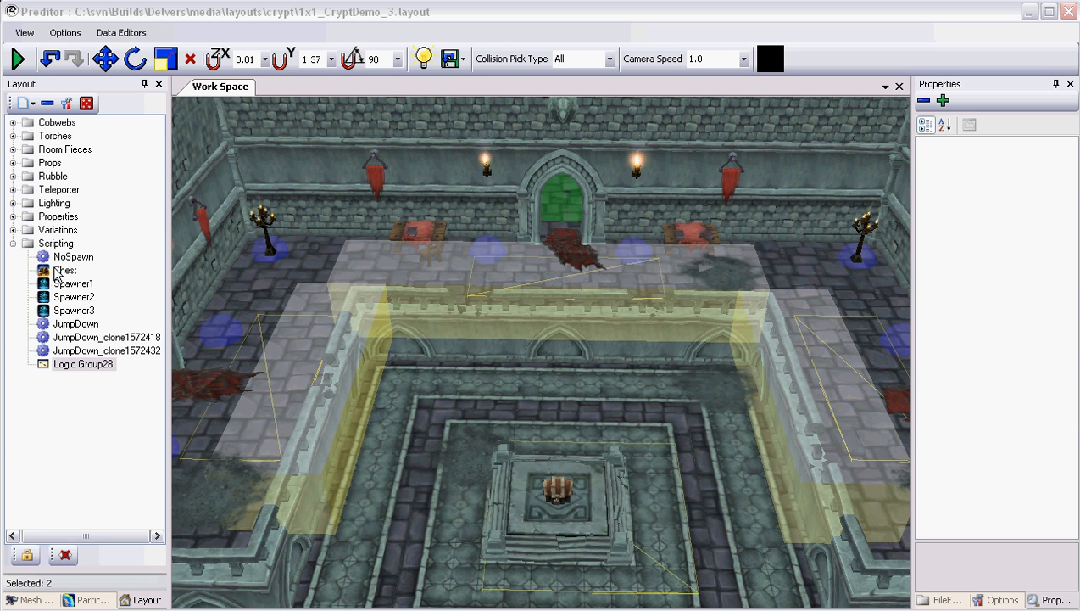
- Bring Chest, Spawner1, Spawner2 and Spawner3 into the logic editor
{"action": "left_click", "coordinate": [66, 269]}
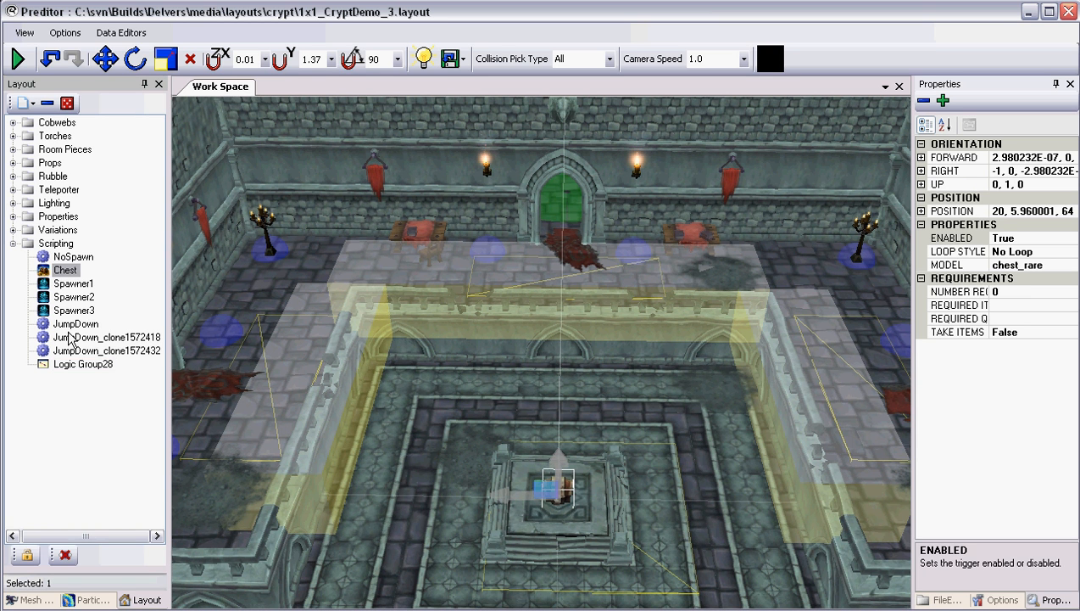
{"action": "left_click", "coordinate": [74, 283]}
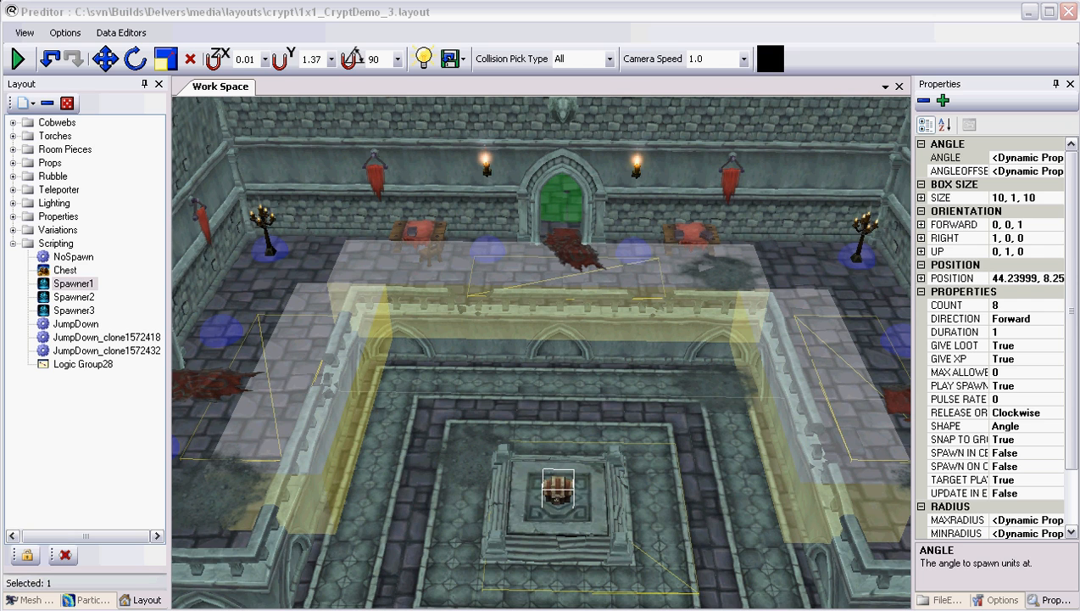
{"action": "left_click", "coordinate": [74, 296]}
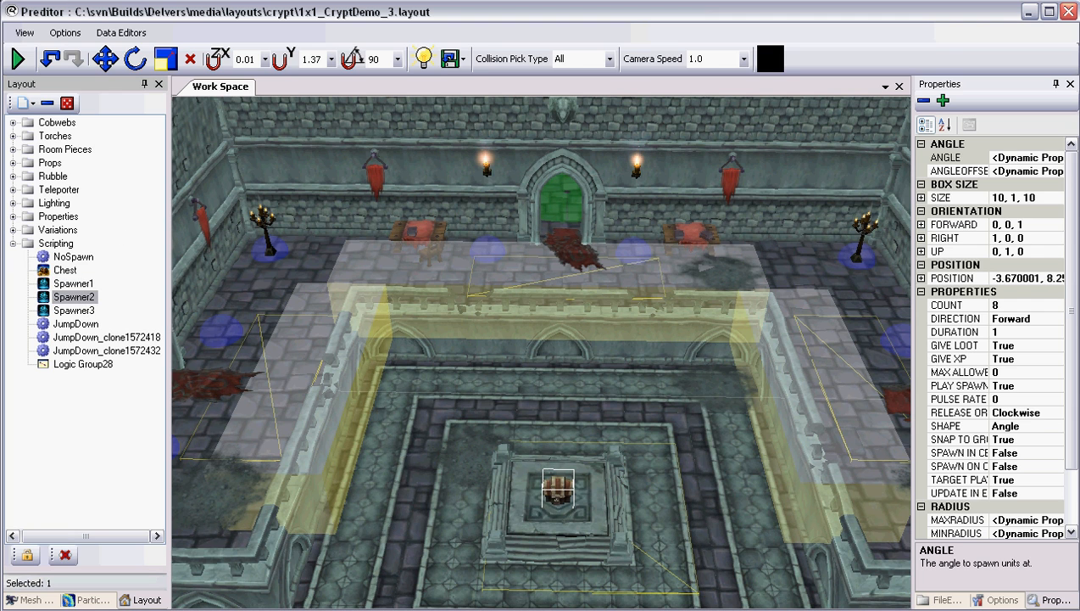
{"action": "left_click", "coordinate": [74, 310]}
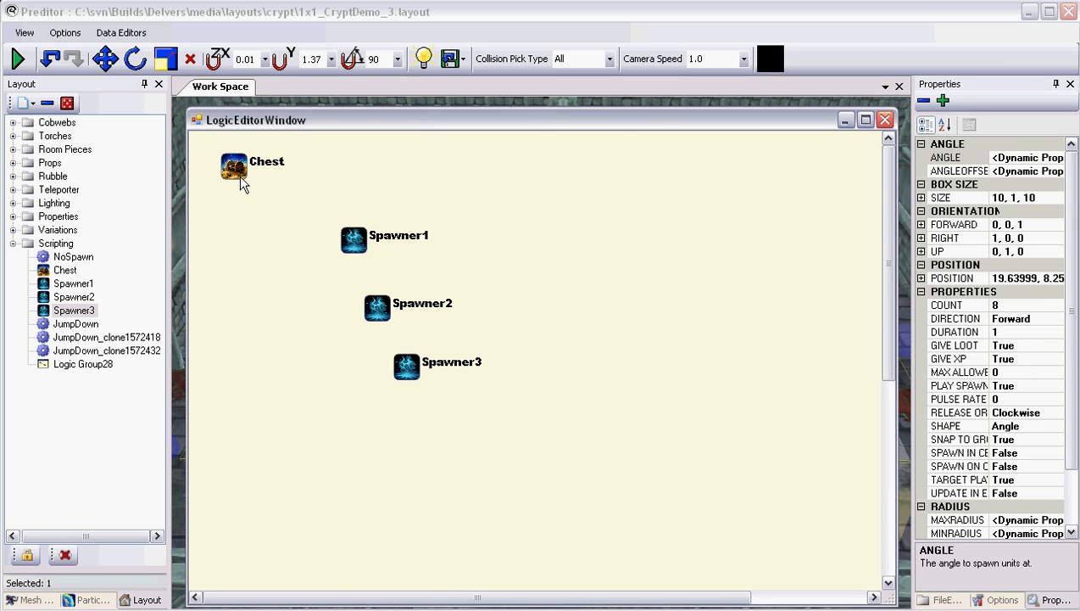
- Wire Chest's Triggered output to Spawn Units on all three spawners and close the editor
{"action": "right_click", "coordinate": [236, 168]}
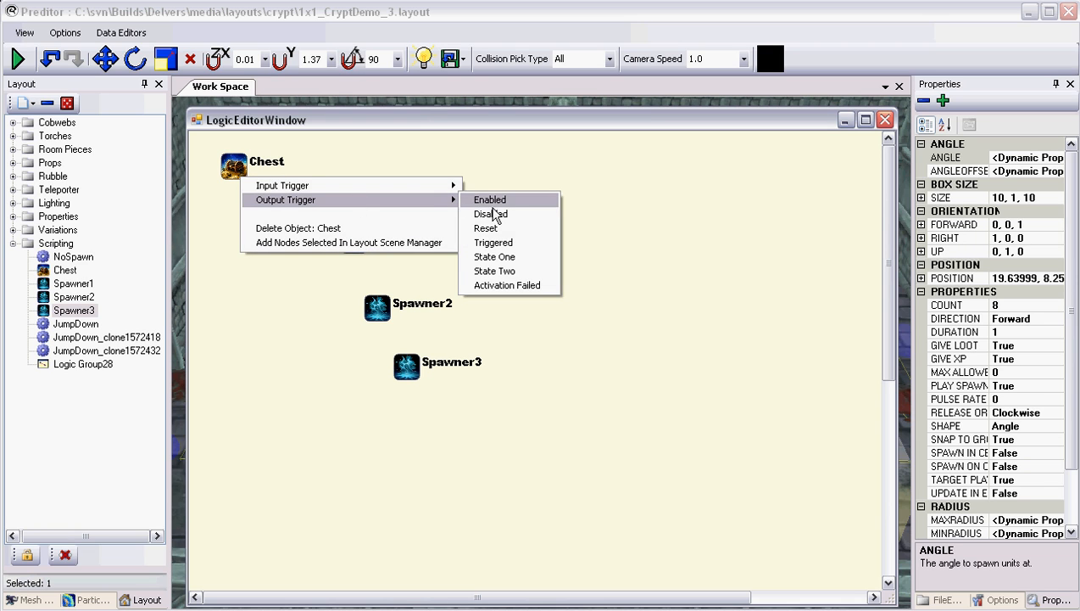
{"action": "left_click", "coordinate": [492, 241]}
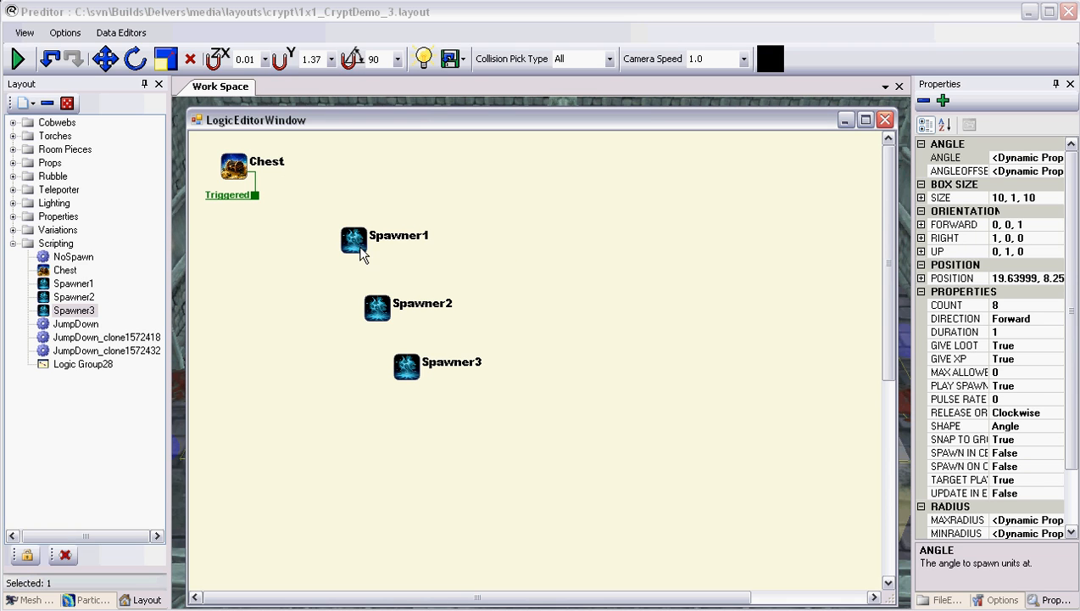
{"action": "right_click", "coordinate": [355, 246]}
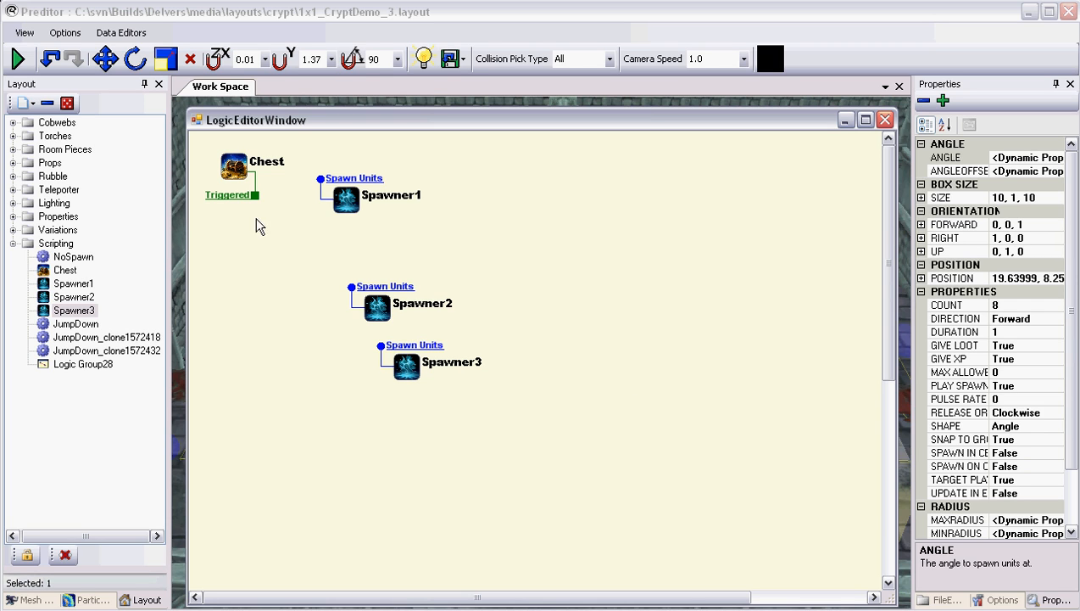
{"action": "mouse_move", "coordinate": [256, 203]}
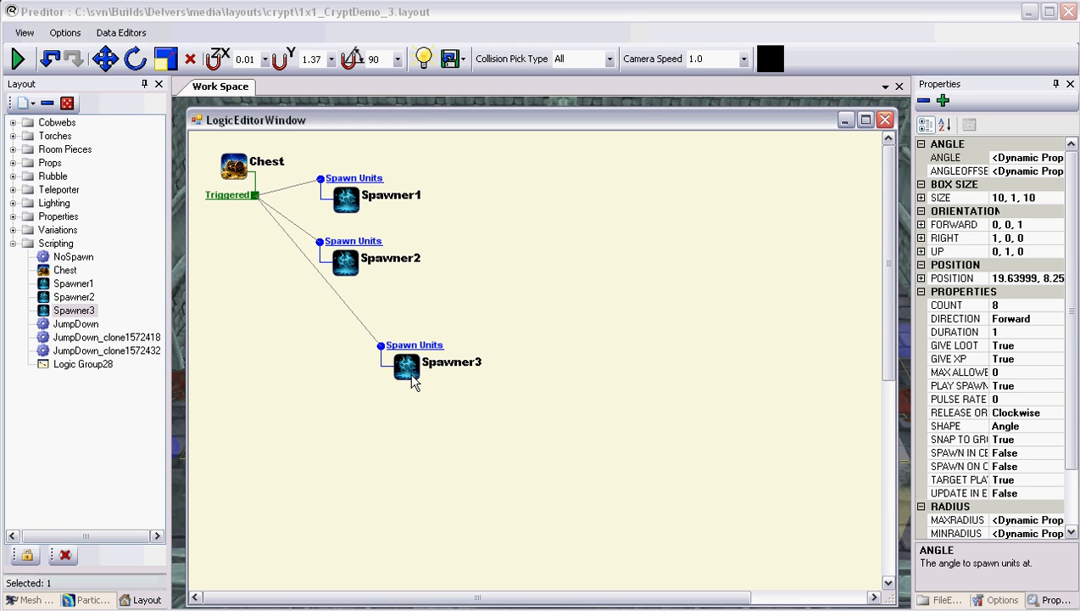
{"action": "left_click_drag", "start_coordinate": [407, 365], "coordinate": [356, 331]}
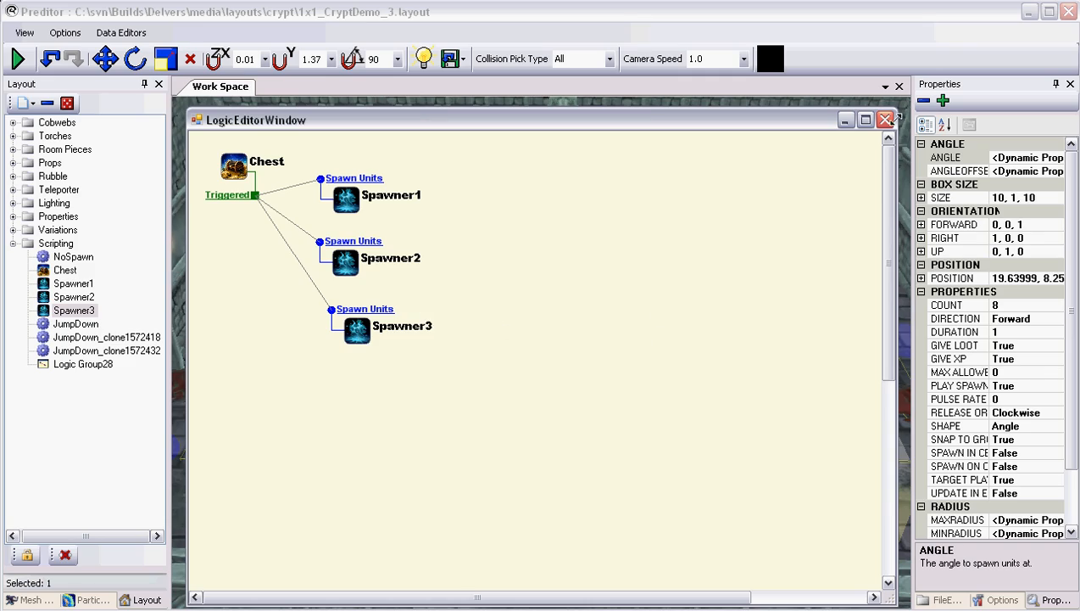
{"action": "left_click", "coordinate": [885, 119]}
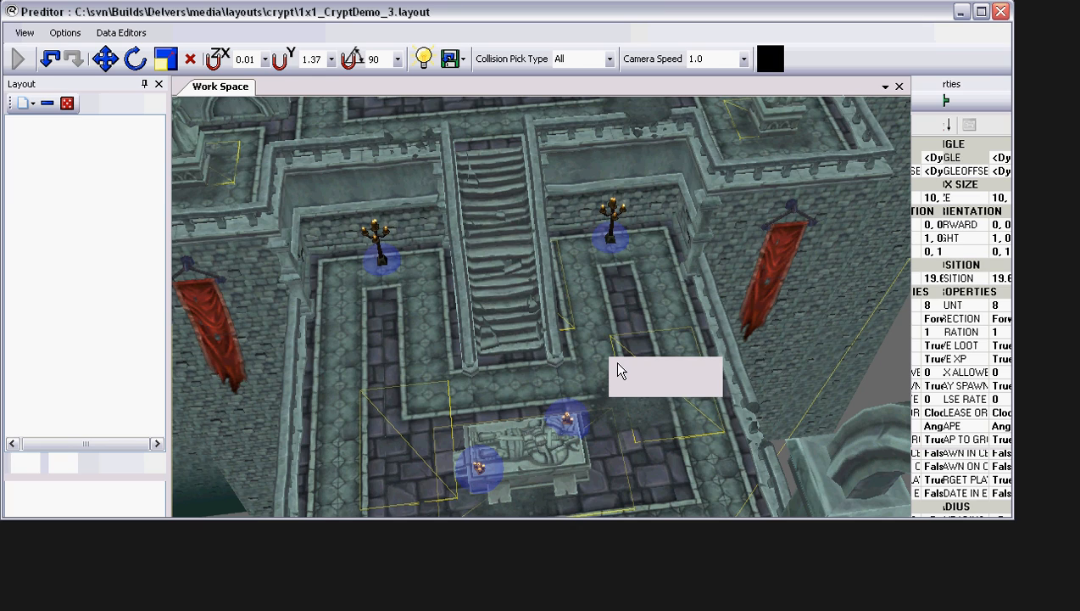
- Launch the crypt layout in-game via the Play button to test it
{"action": "left_click", "coordinate": [12, 59]}
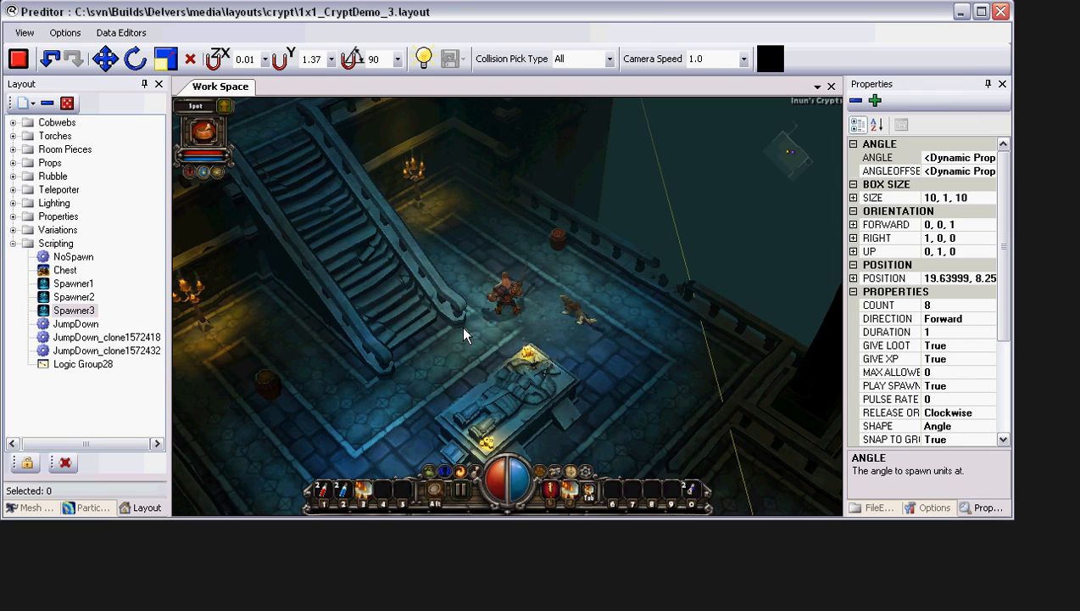